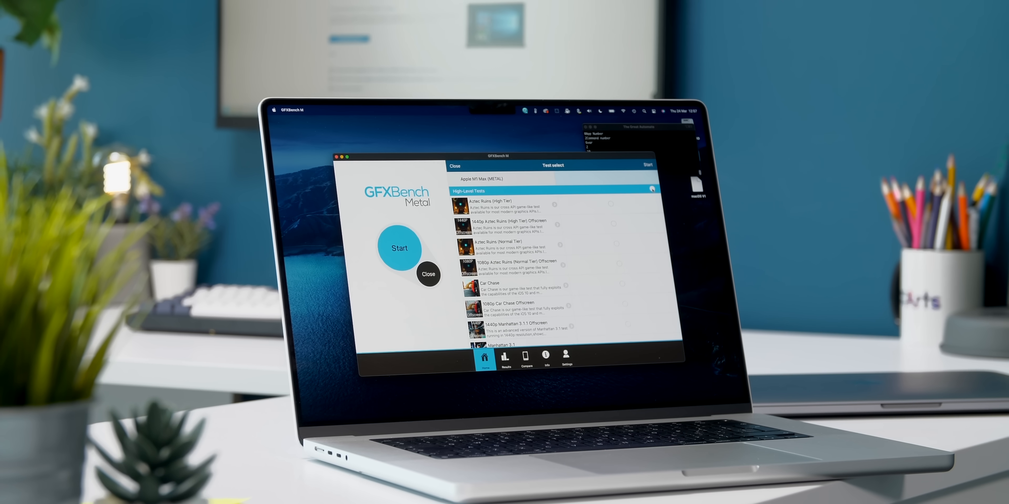
Let the run reach test 13/13 and confirm Yes to quit the GFXBench benchmark
scroll(down, 3)
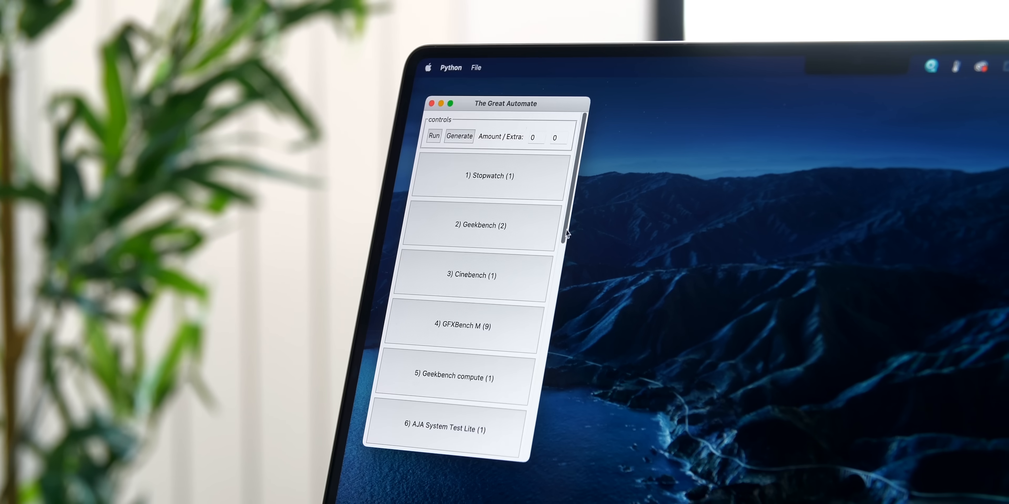
scroll(down, 3)
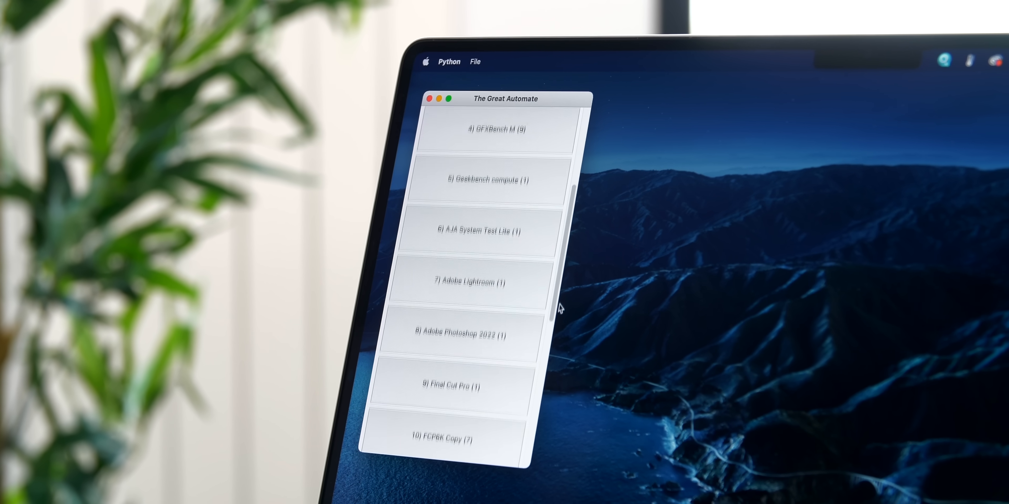
scroll(down, 3)
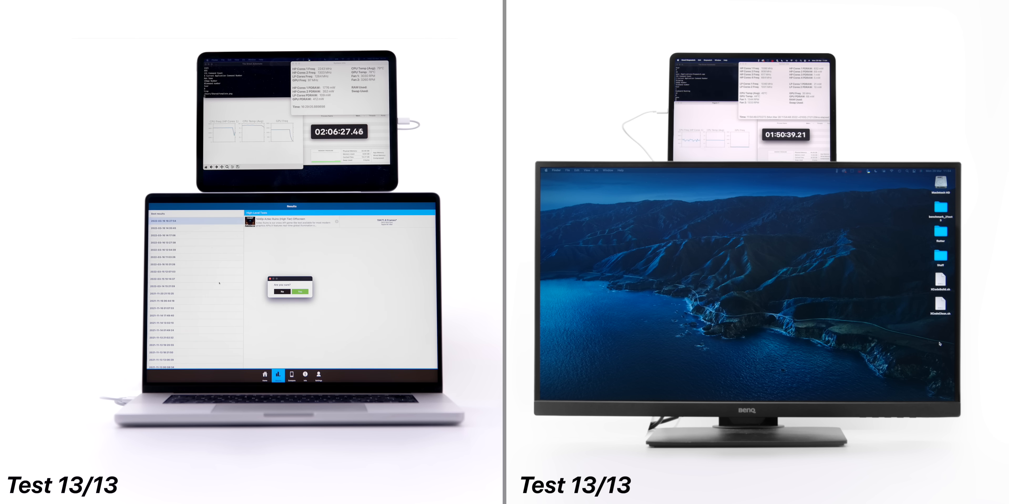
click(304, 291)
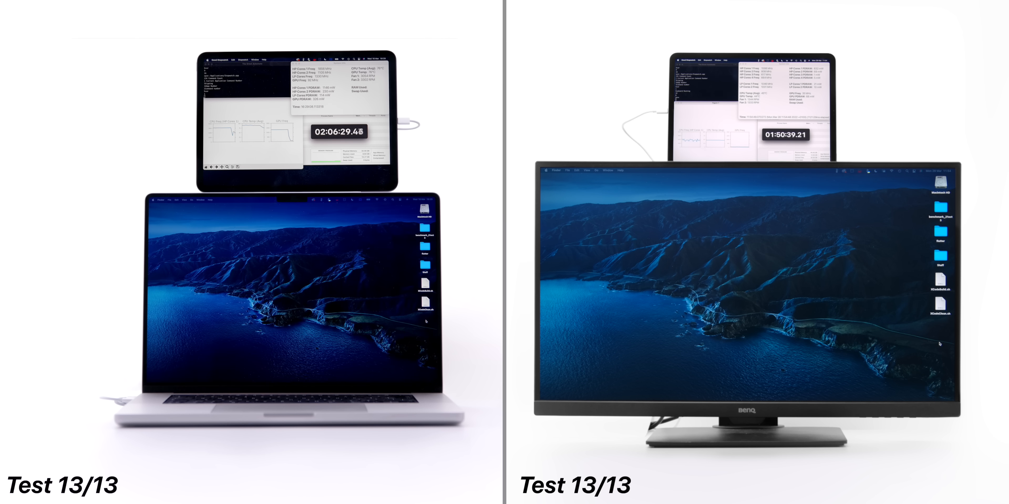